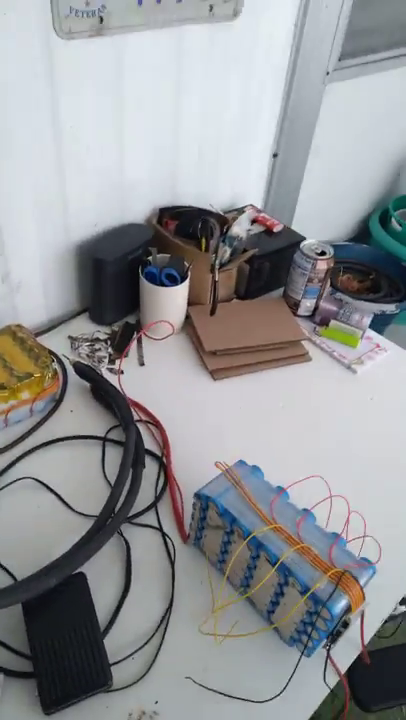
mouse_move(203, 360)
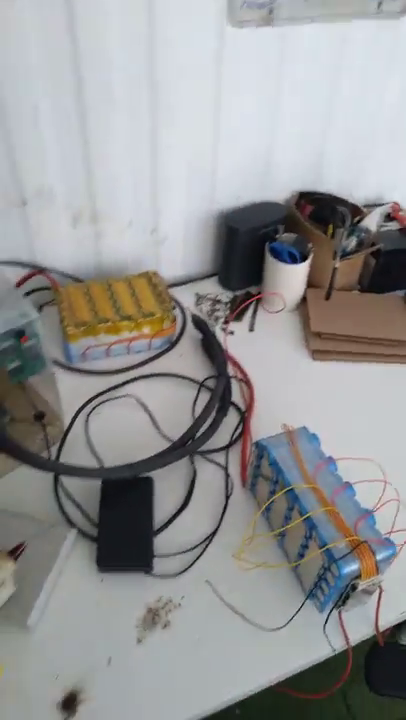